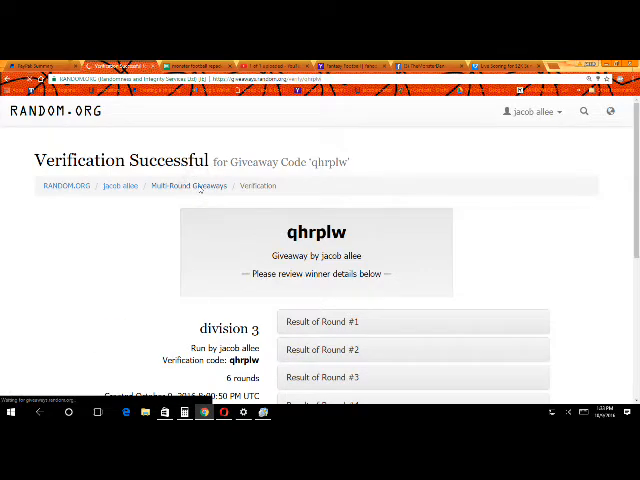
Return to the Multi-Round Giveaways main page from the qhrplw verification results.
left_click(195, 186)
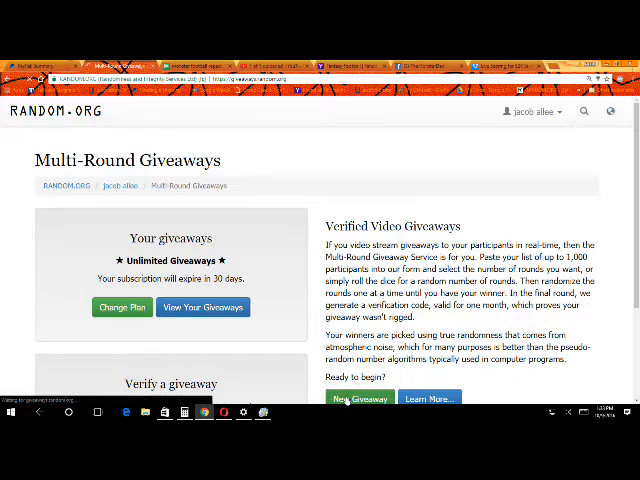
Start a new giveaway with the 10-name entry list and the description 'divison'.
left_click(361, 398)
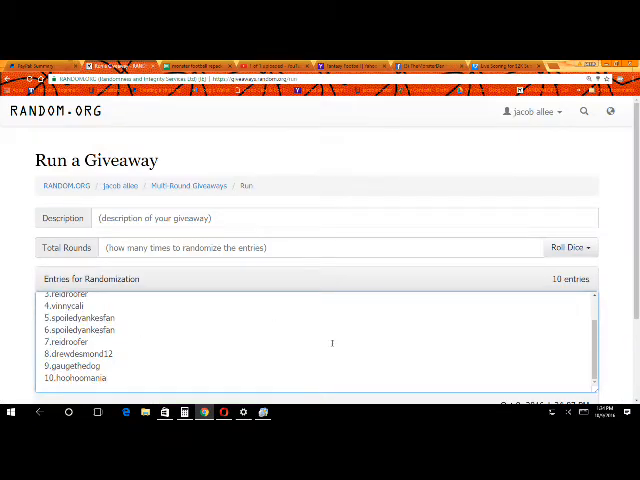
scroll("down", 3)
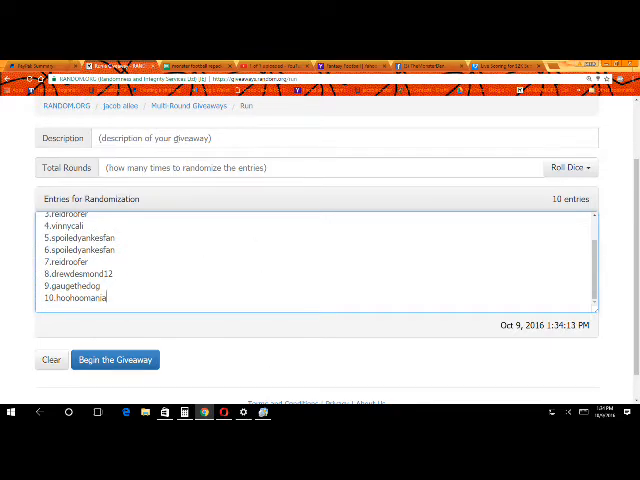
type("divison")
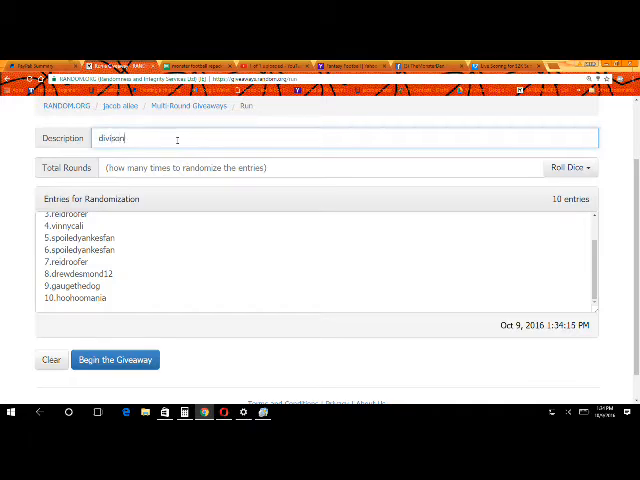